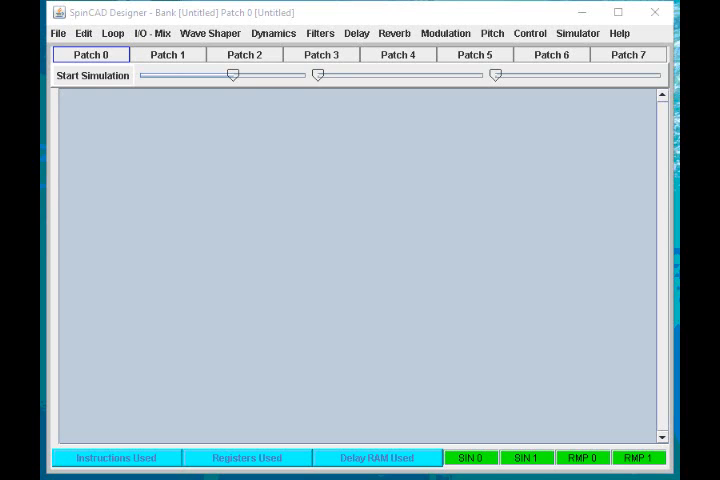
mouse_move(150, 230)
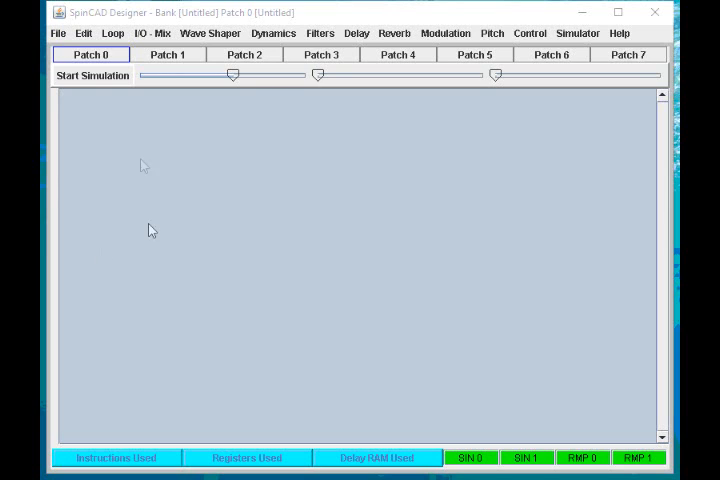
Add an Input block and an Output block from the IO-Mix menu.
click(152, 32)
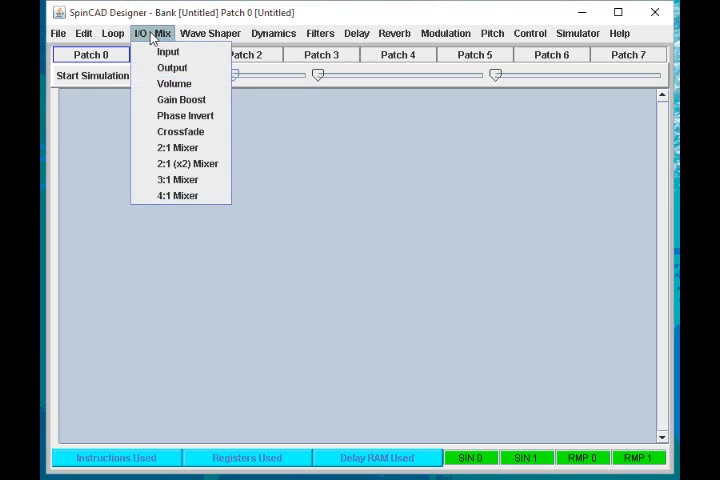
click(168, 52)
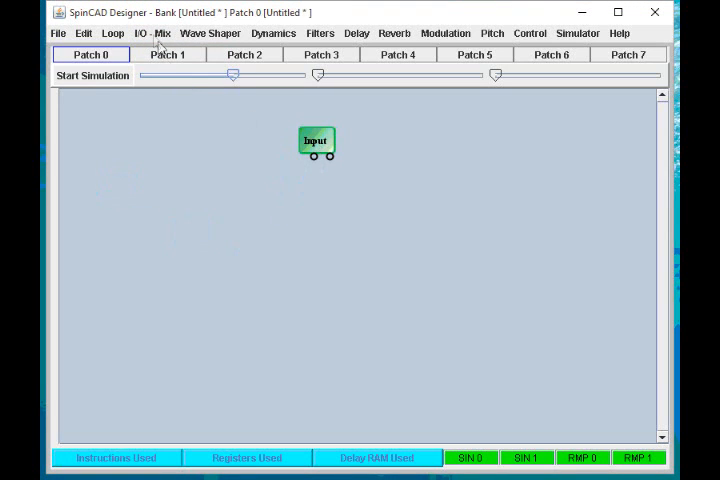
click(150, 32)
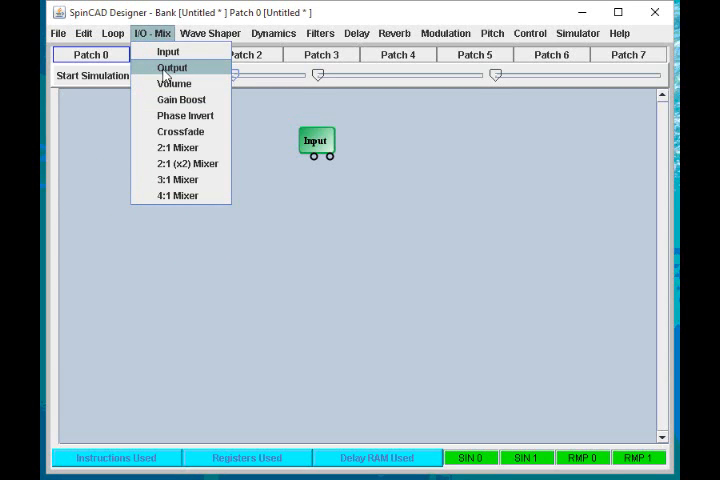
click(172, 68)
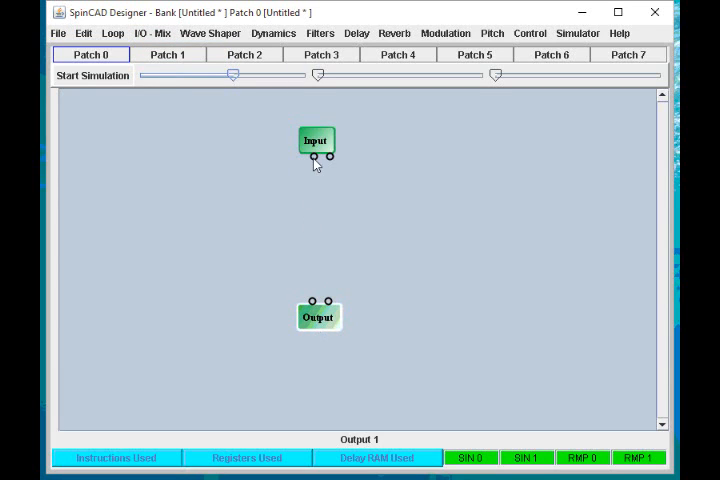
Wire both Input pins straight to the matching Output pins.
drag(318, 156, 312, 236)
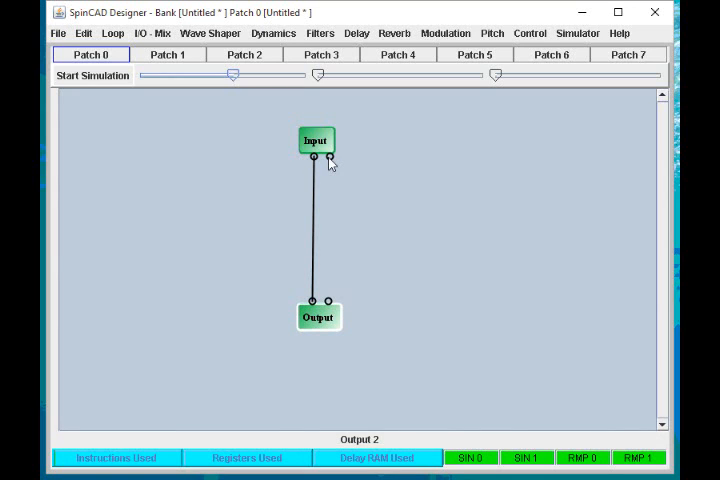
drag(328, 156, 332, 302)
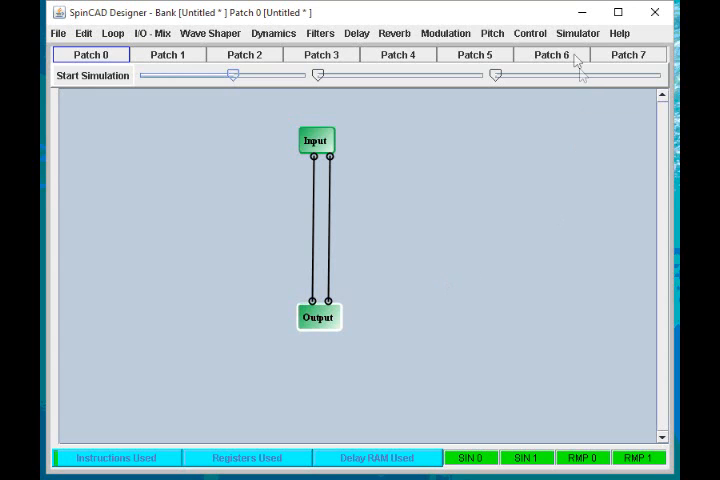
Choose a WAV file as the simulator source, then return to the Simulator options.
click(576, 32)
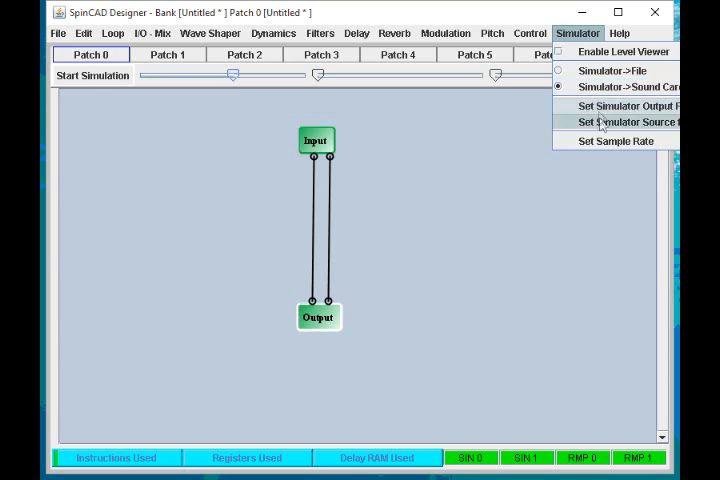
click(628, 120)
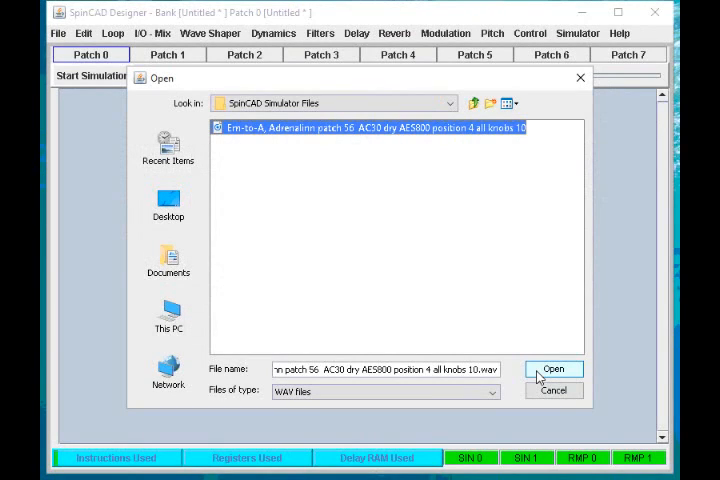
click(552, 368)
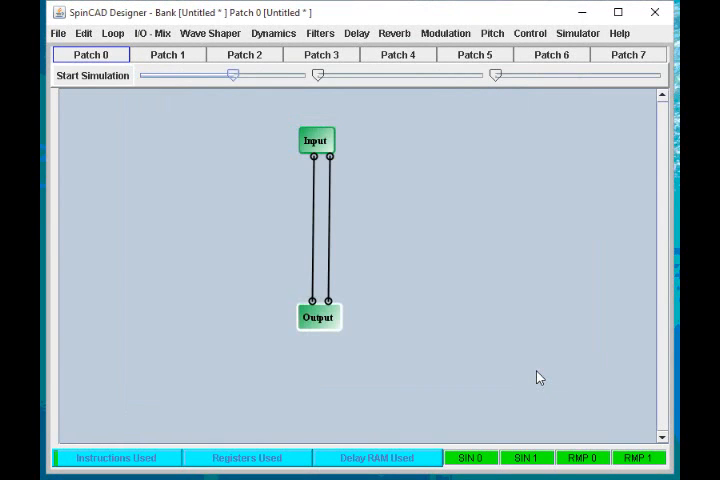
click(576, 32)
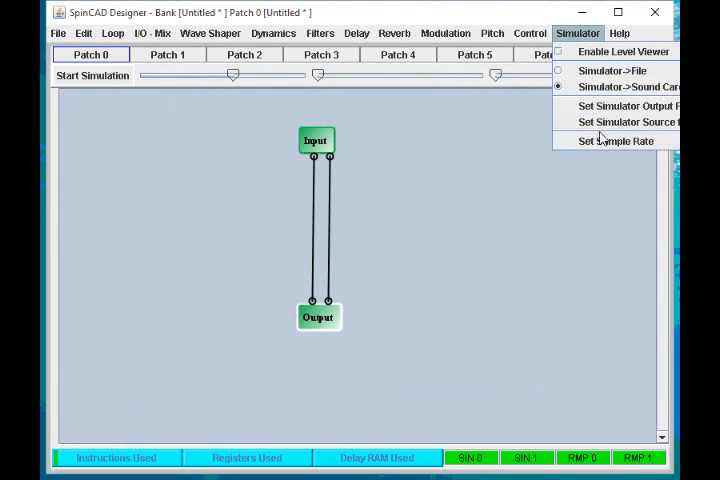
mouse_move(616, 140)
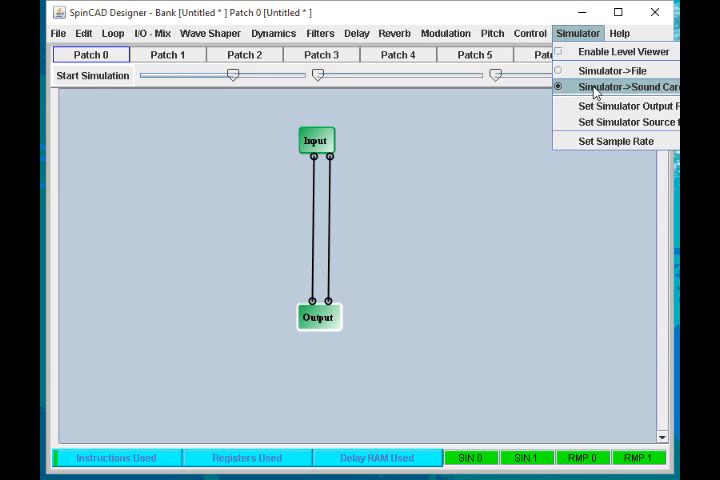
mouse_move(608, 70)
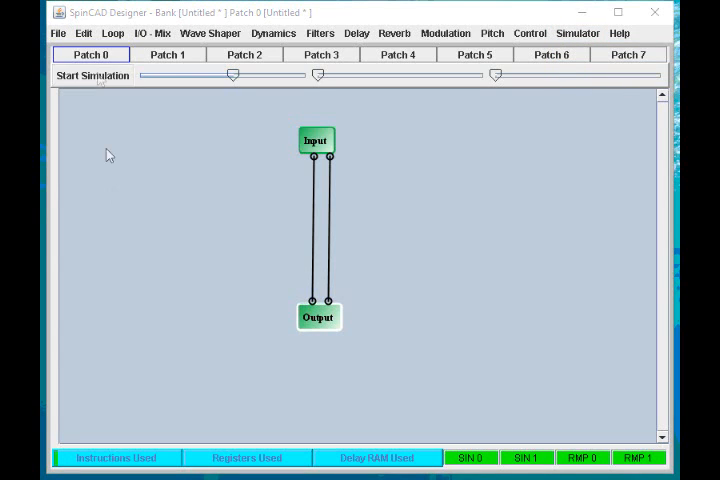
click(92, 76)
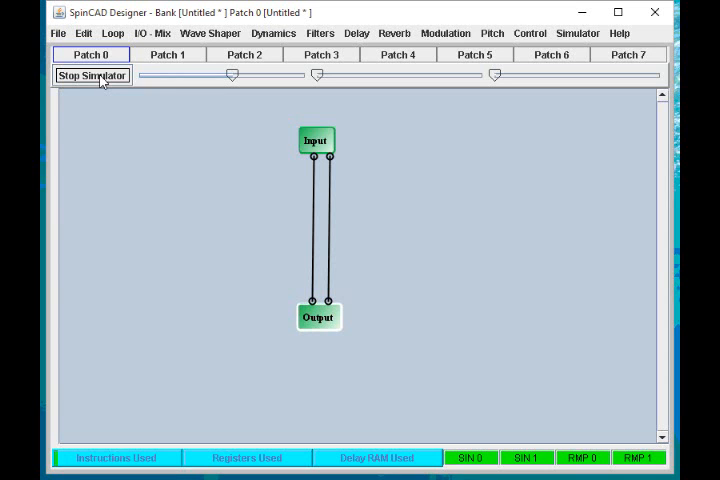
click(92, 76)
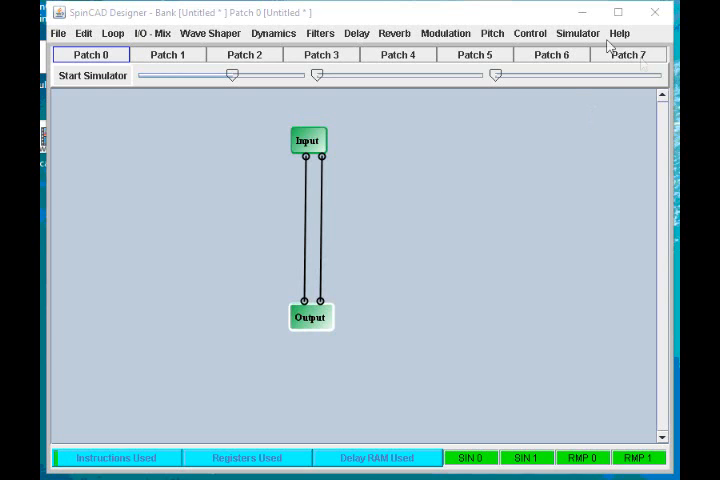
click(576, 32)
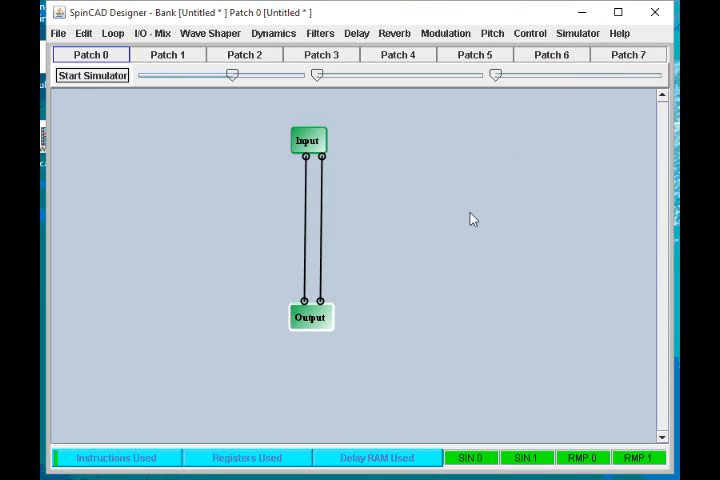
mouse_move(452, 216)
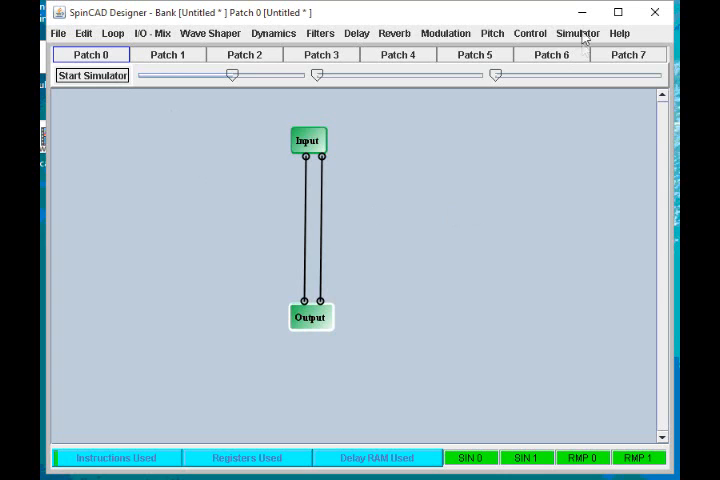
Run the simulation with the level viewer tracing the signal, then stop it.
click(92, 76)
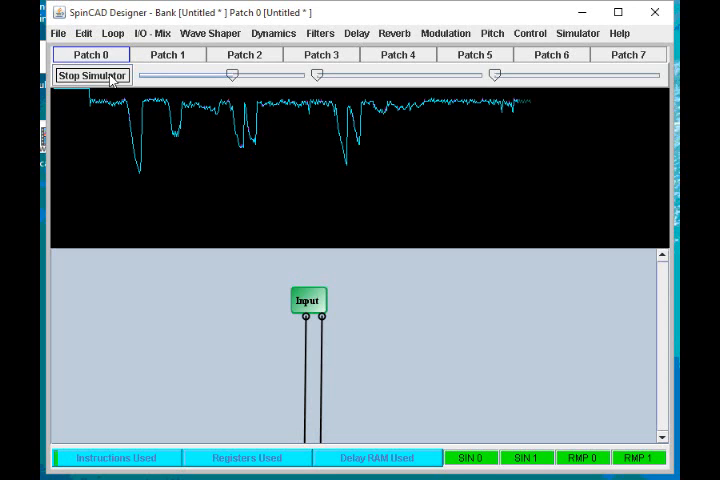
click(92, 76)
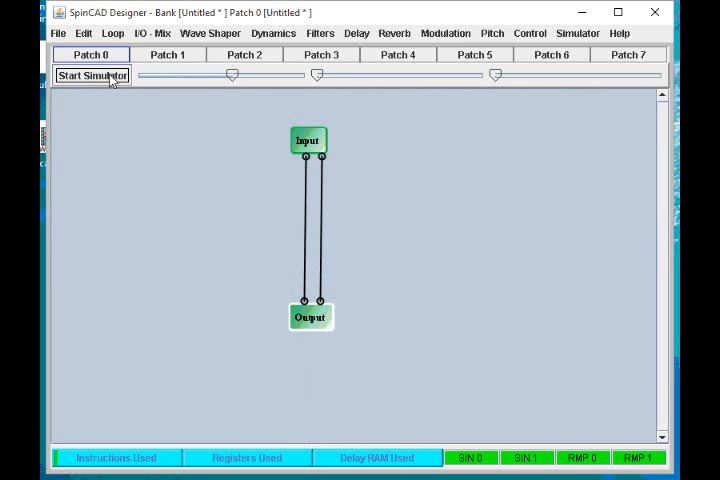